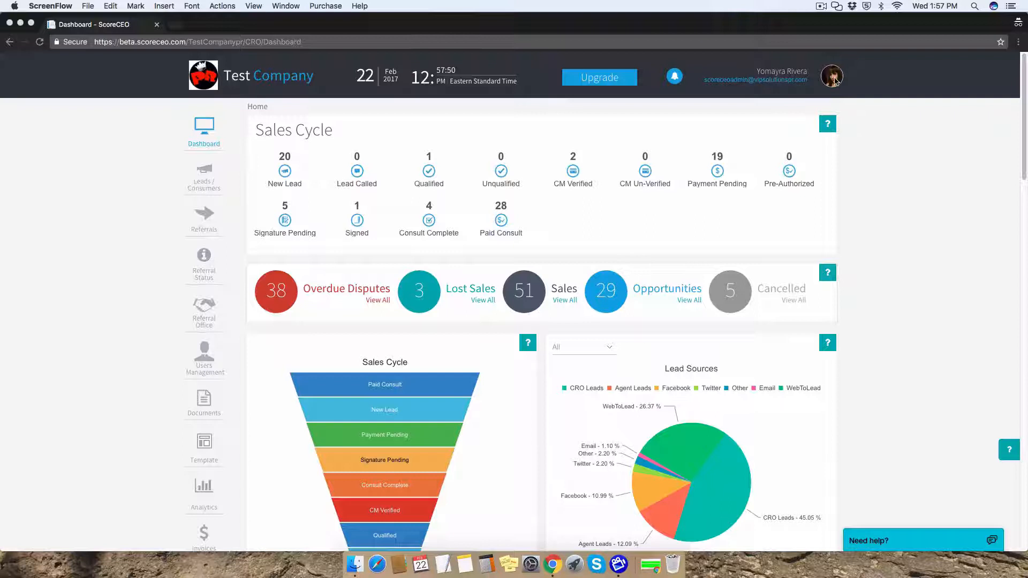
Choose Configuration from the profile avatar menu to reach the Configurations page.
click(831, 76)
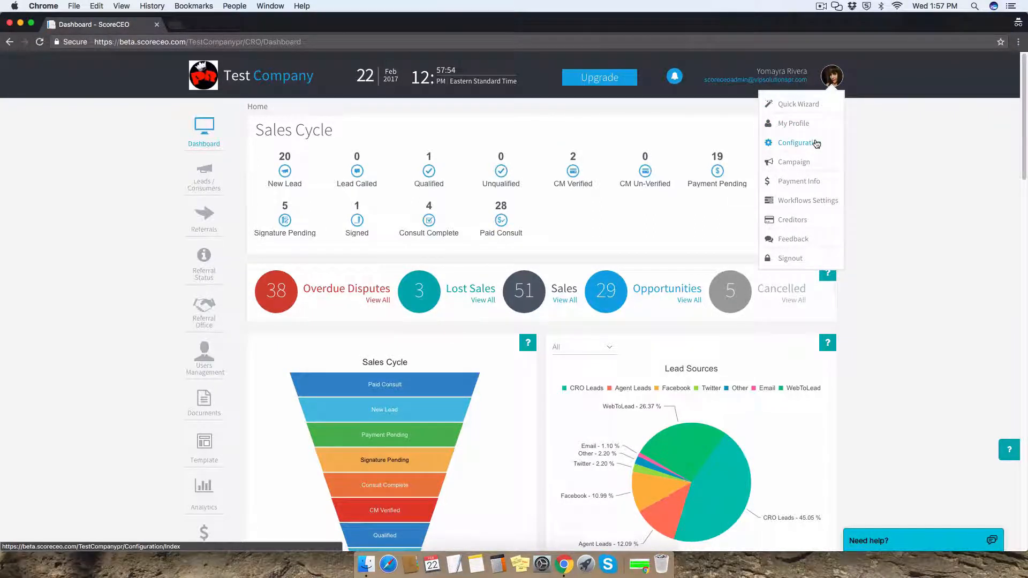
click(797, 143)
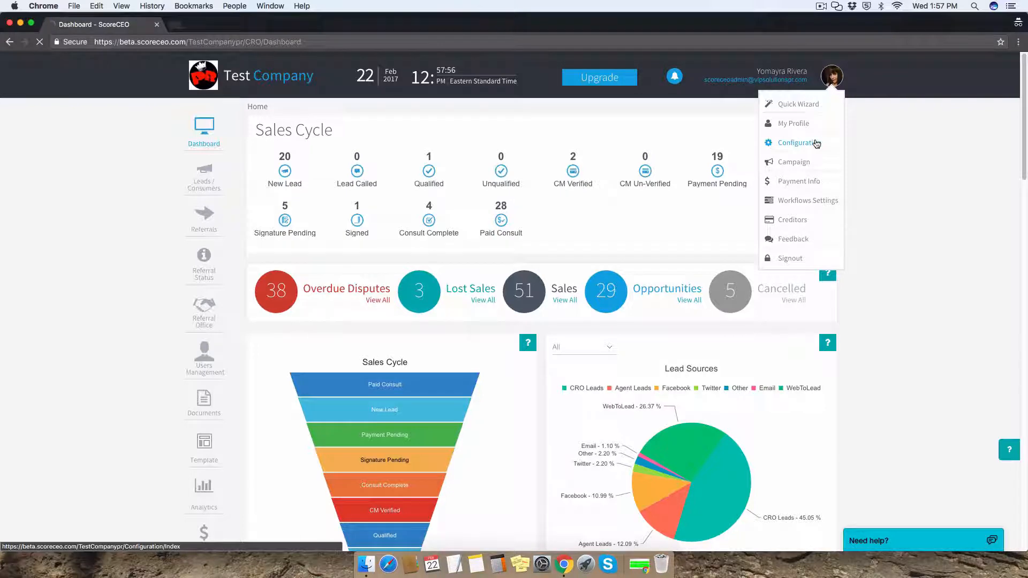
click(797, 143)
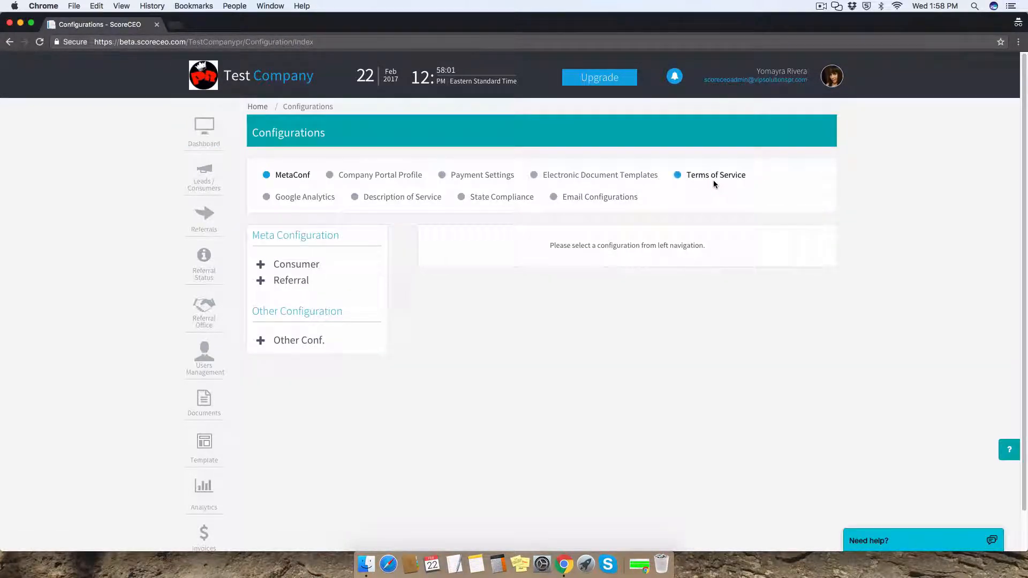
Switch to the Terms of Service tab and select the CRO Employee template.
click(716, 175)
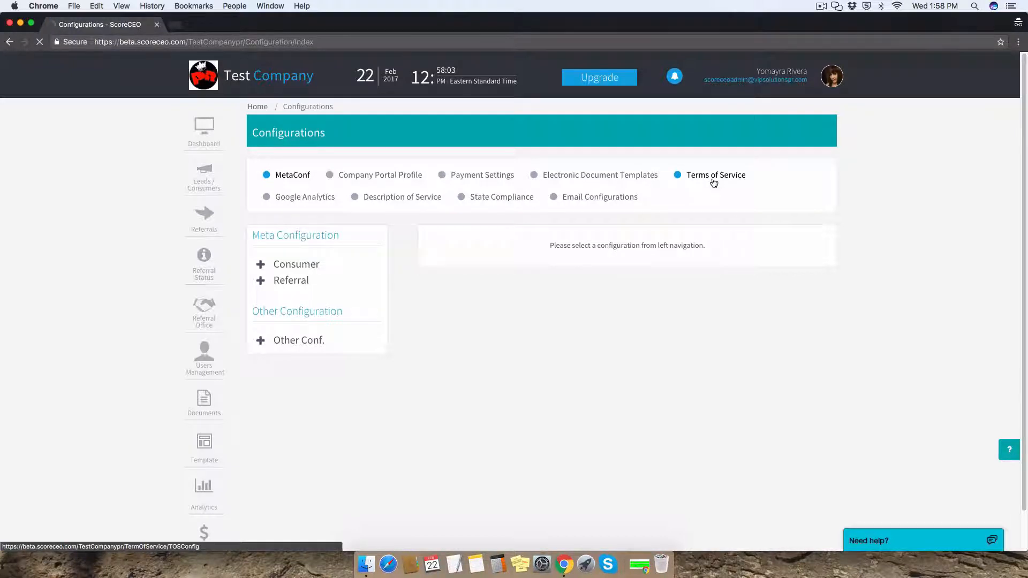
click(715, 174)
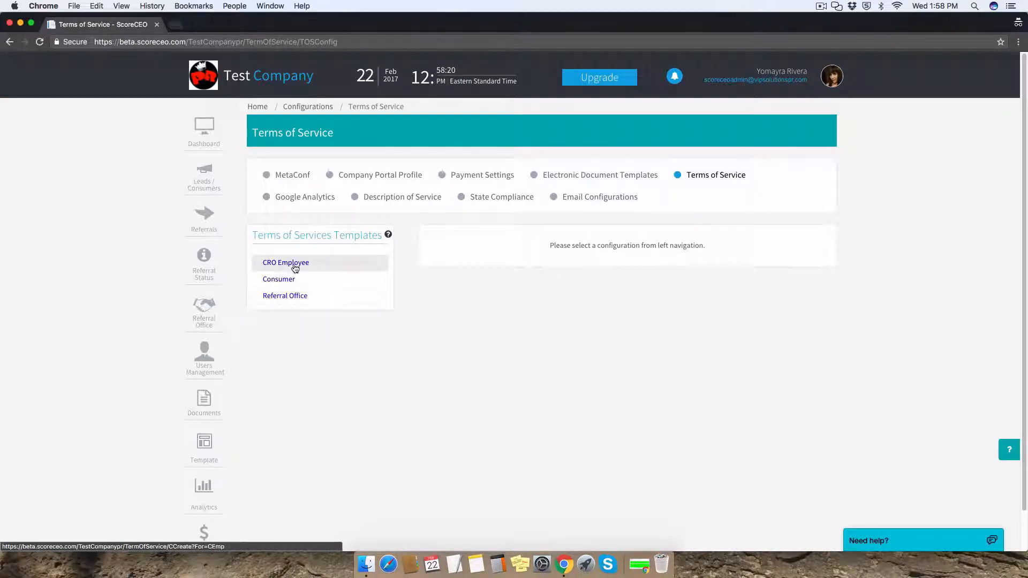
click(286, 262)
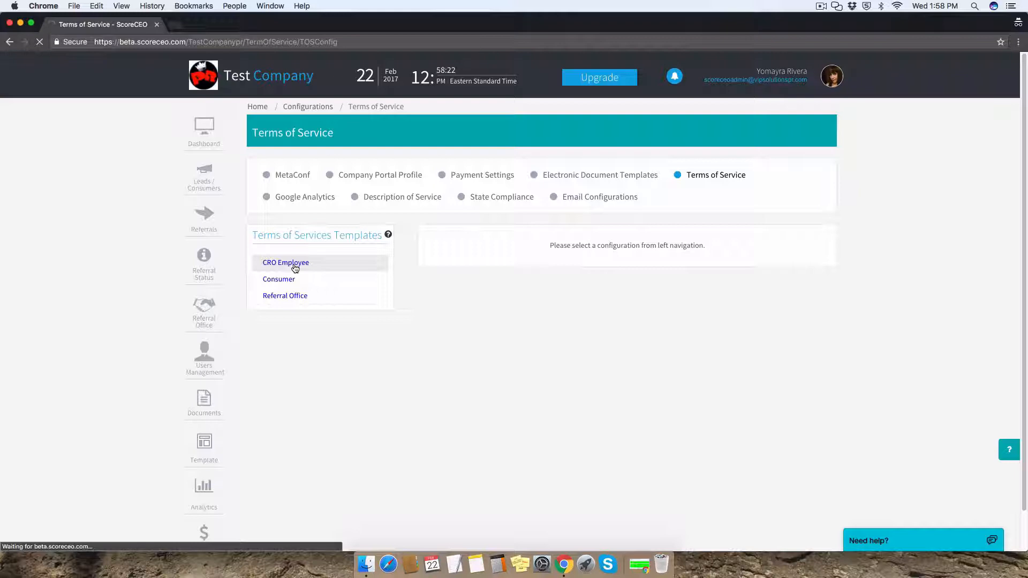
Load the CRO Employee agreement, scroll through it, and select a [CRO-NAME] placeholder.
click(285, 263)
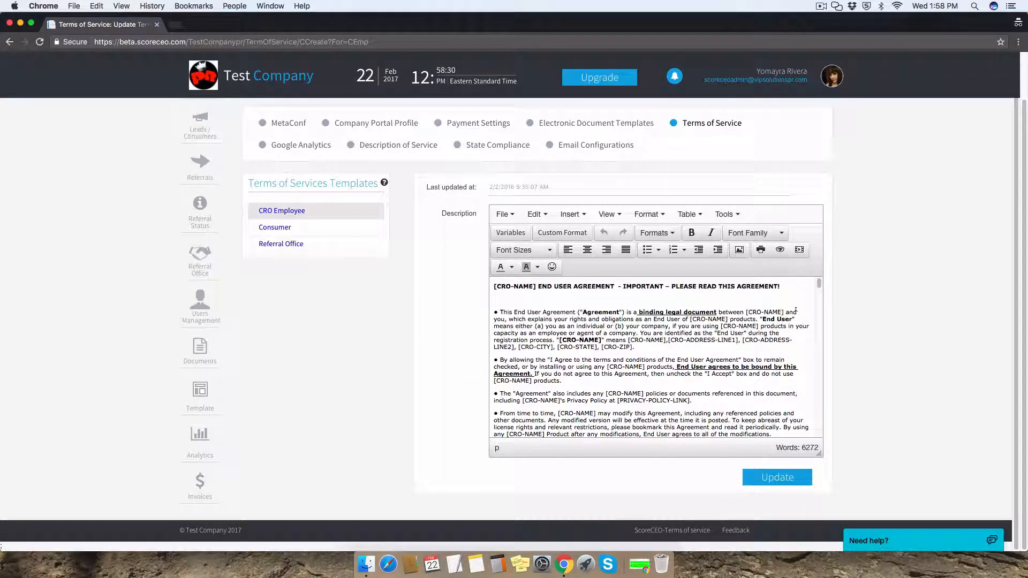
scroll(down, 3)
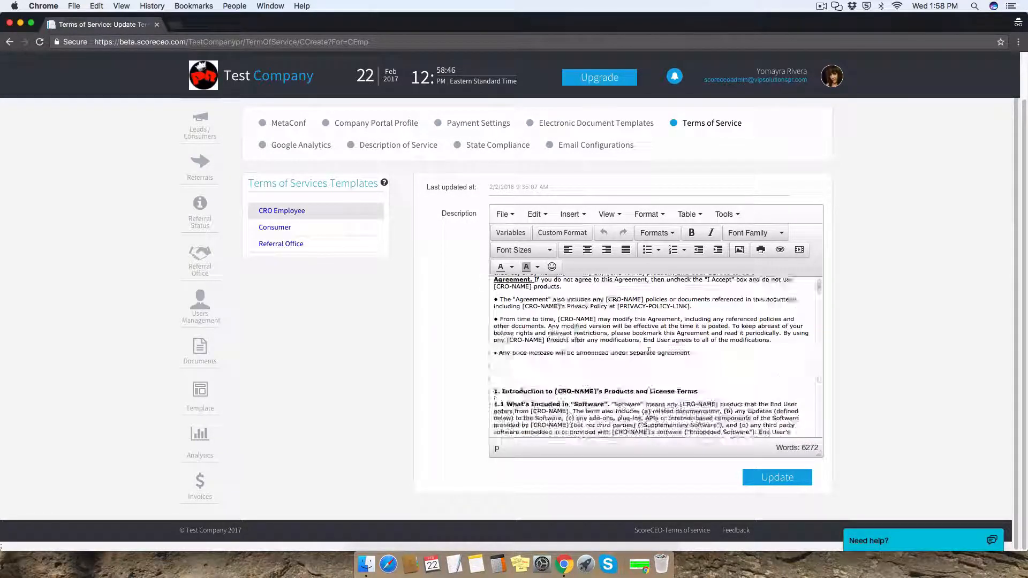
scroll(down, 3)
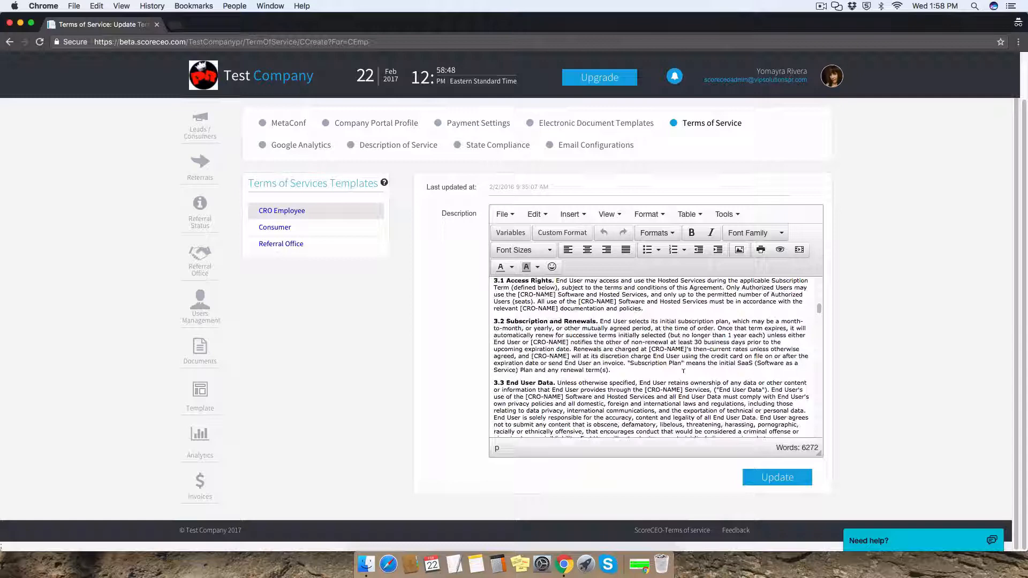
scroll(down, 3)
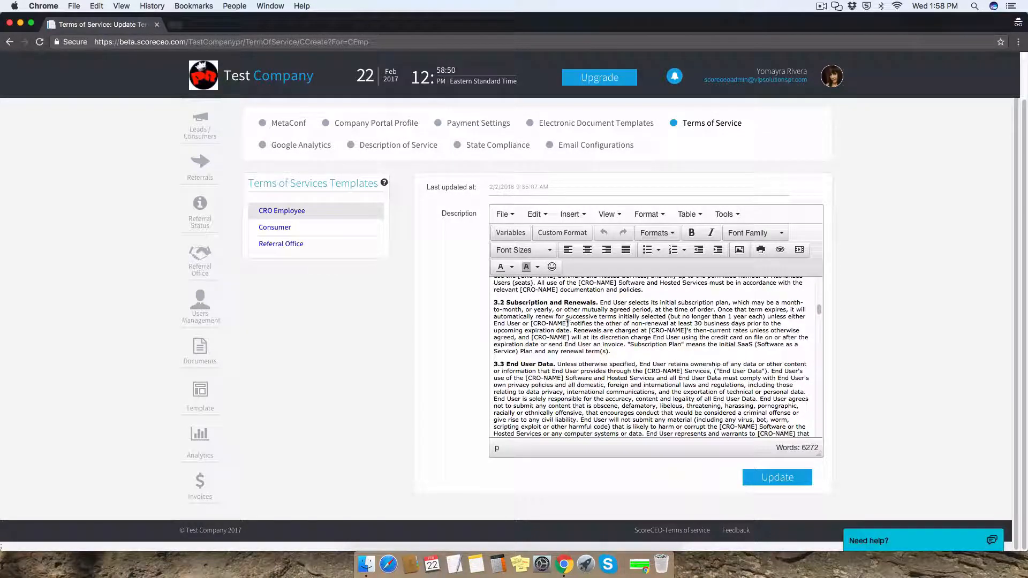
double_click(549, 323)
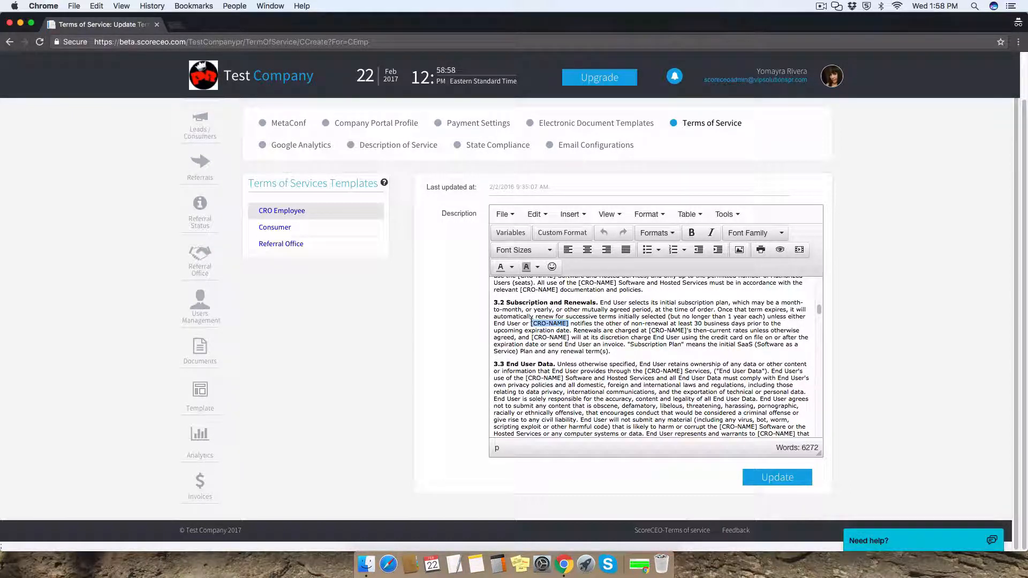
scroll(down, 3)
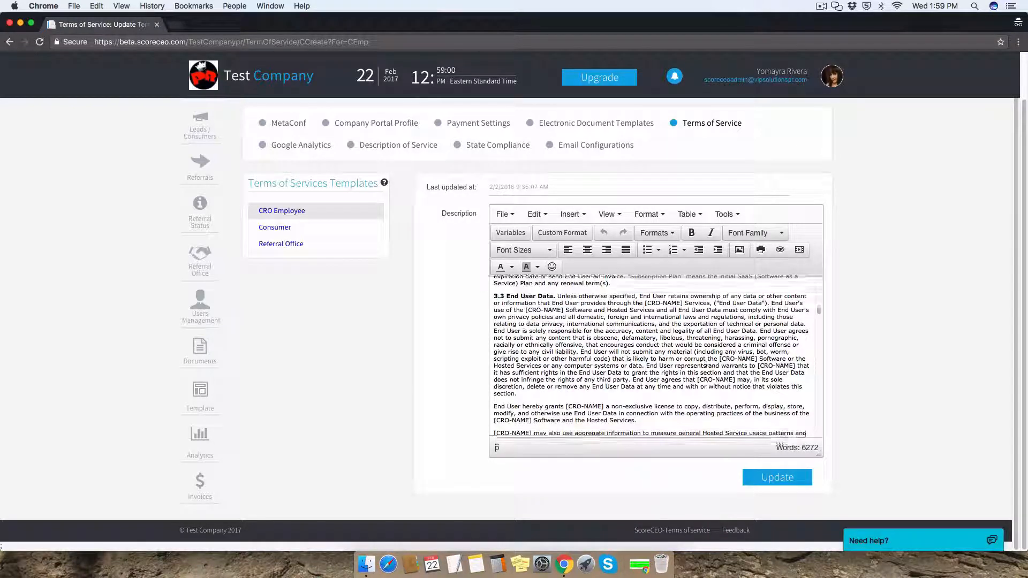
scroll(down, 3)
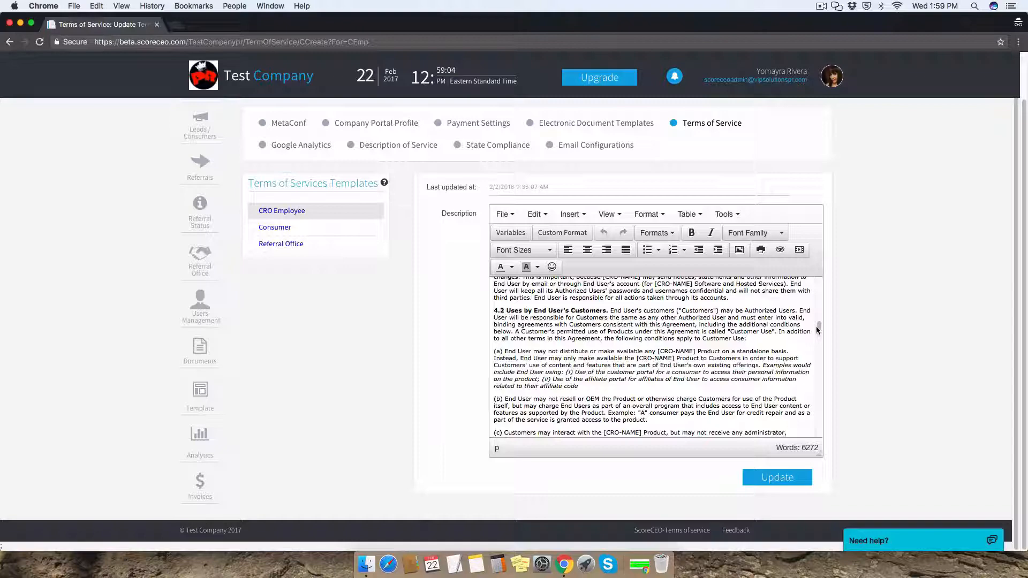
scroll(up, 3)
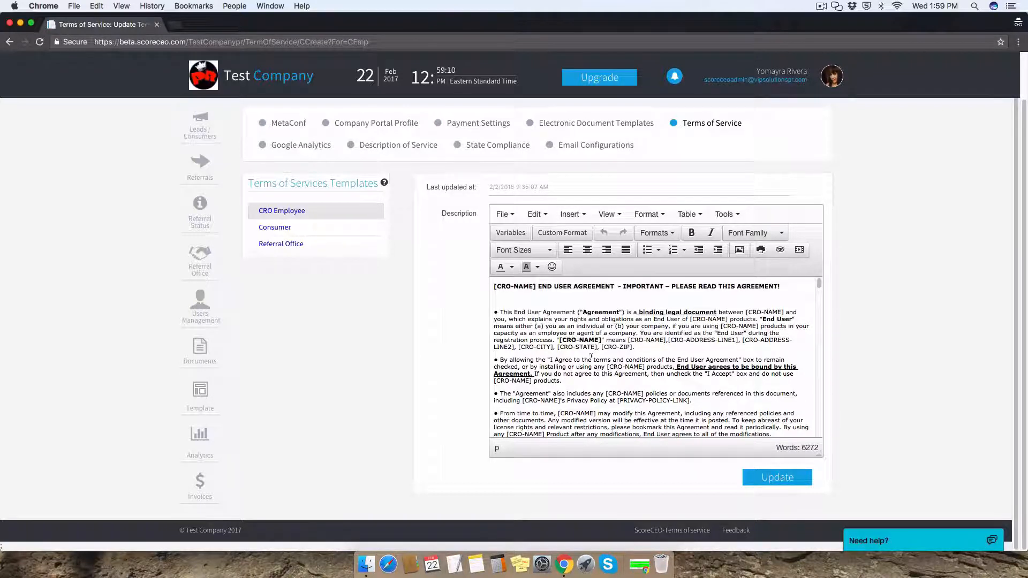
scroll(down, 3)
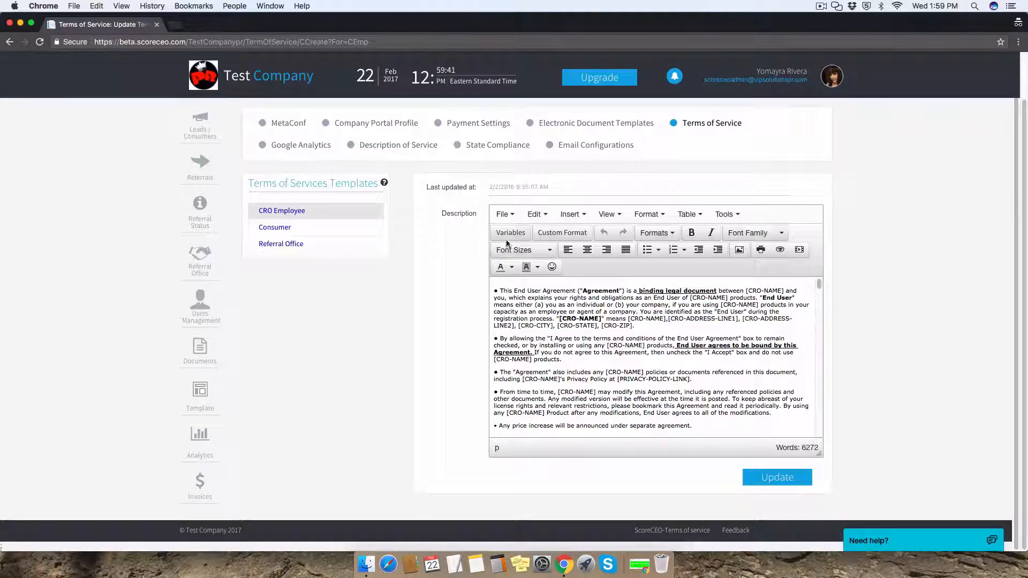
Open the Variables fields dialog and pick [CRO-CITY] from the Select dropdown.
click(510, 233)
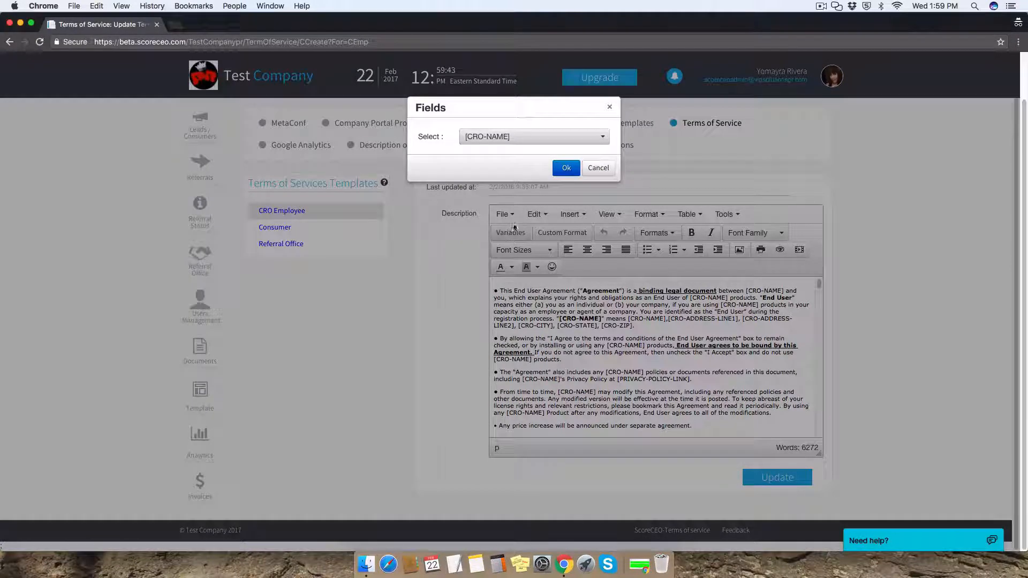
click(532, 137)
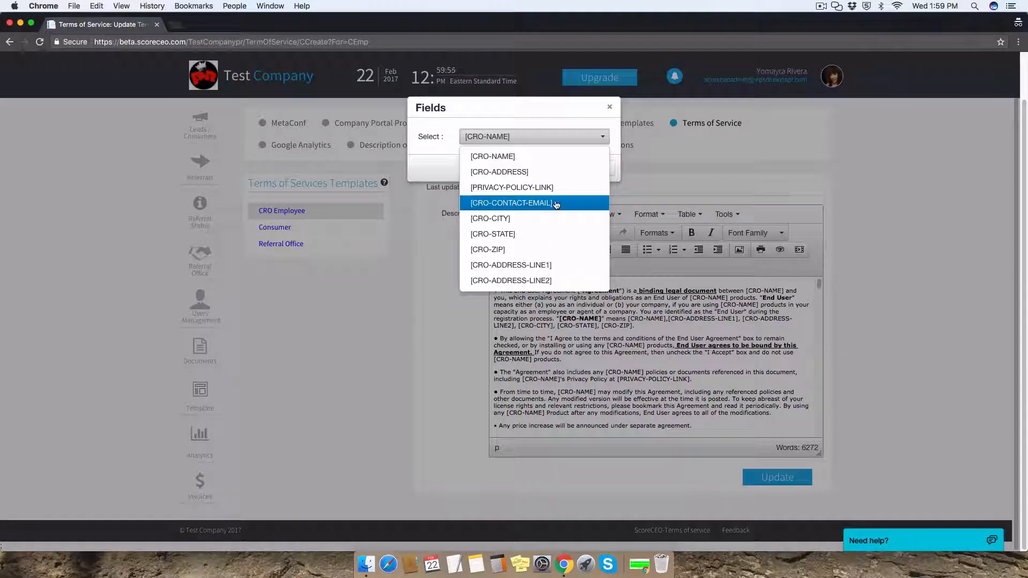
mouse_move(487, 249)
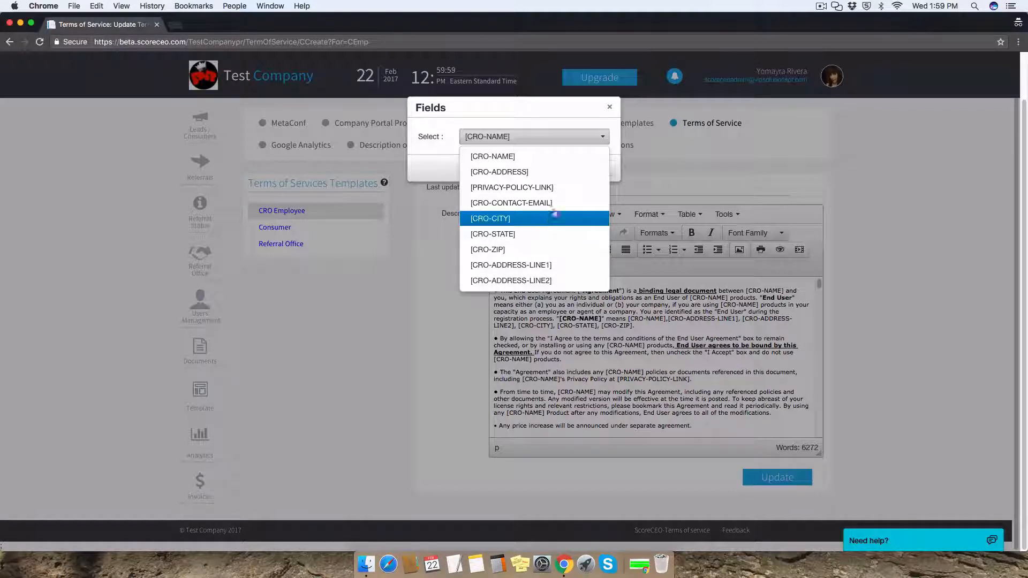
click(608, 105)
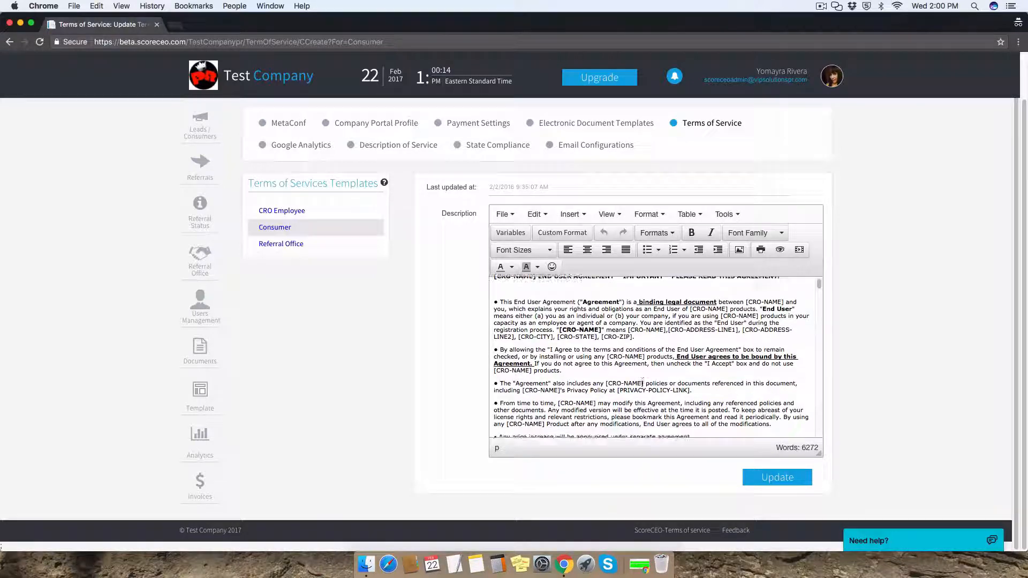
Scroll the Consumer agreement down to its license terms.
scroll(down, 3)
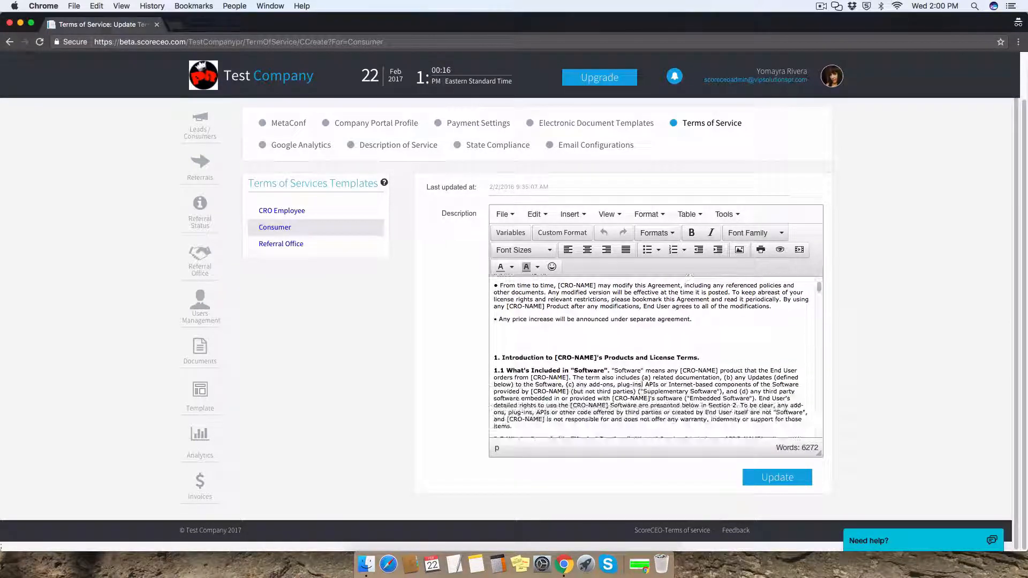
scroll(down, 3)
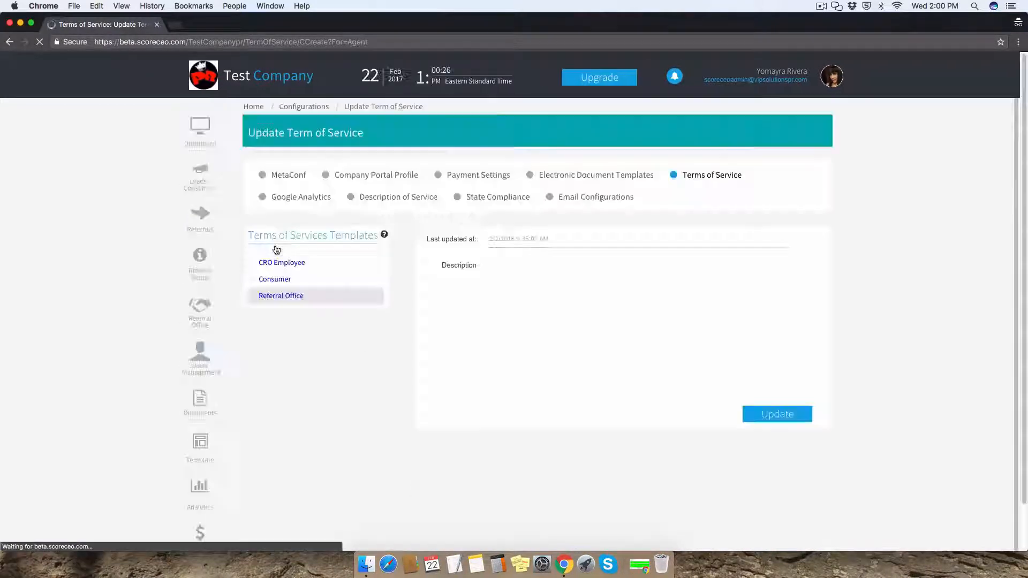
Load the Referral Office template and scroll to its conditions on use of products.
click(281, 296)
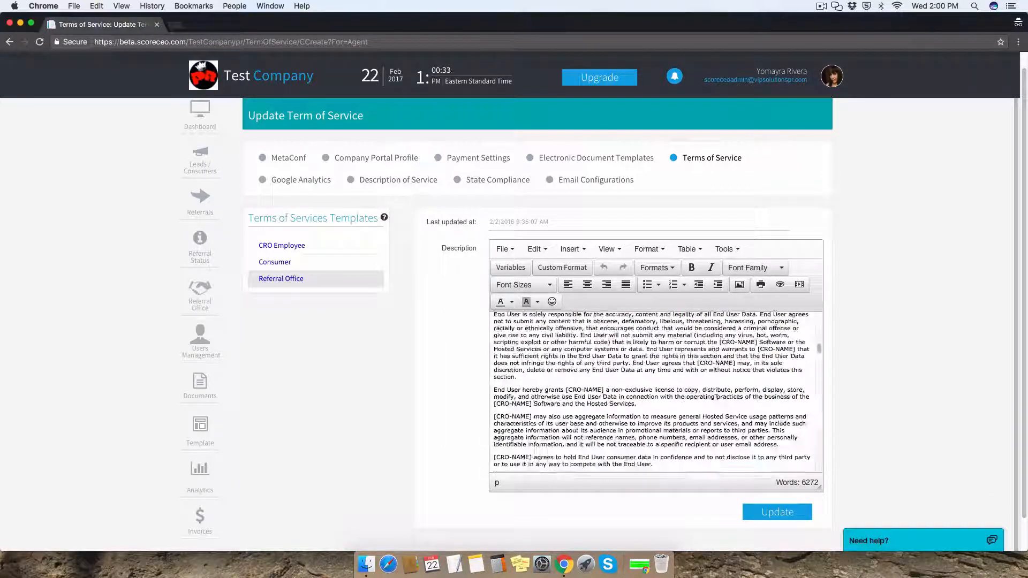
scroll(down, 3)
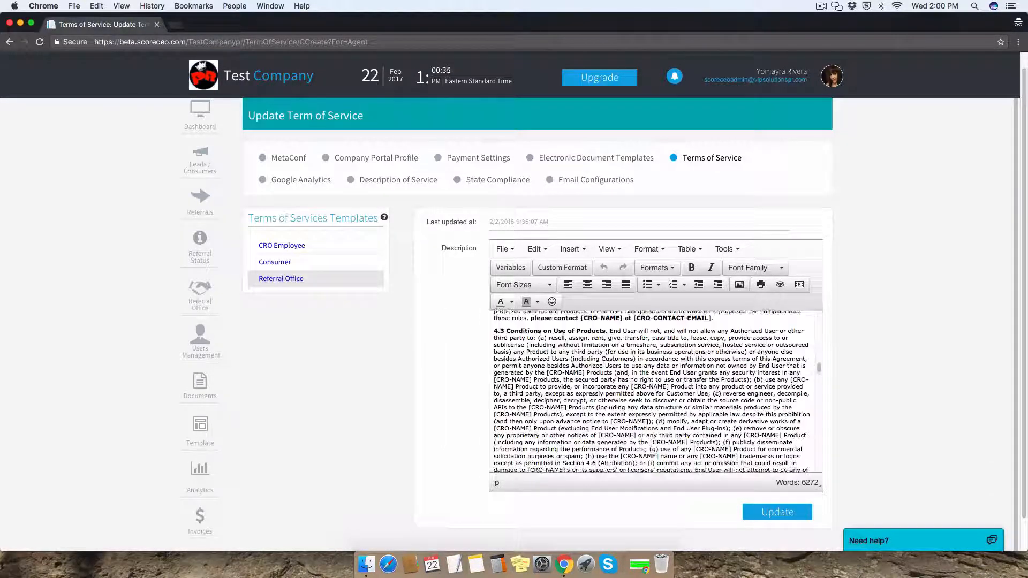